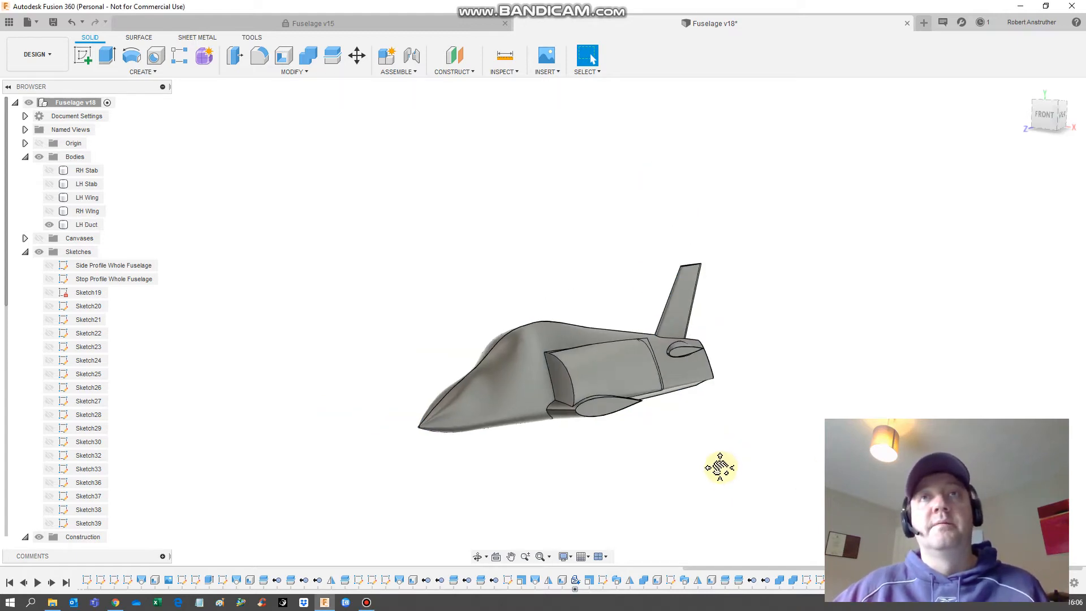
# Rename the LH Duct body to 'Fuse' and show the wing and stabiliser bodies
pyautogui.moveTo(720, 468); pyautogui.dragTo(454, 365)
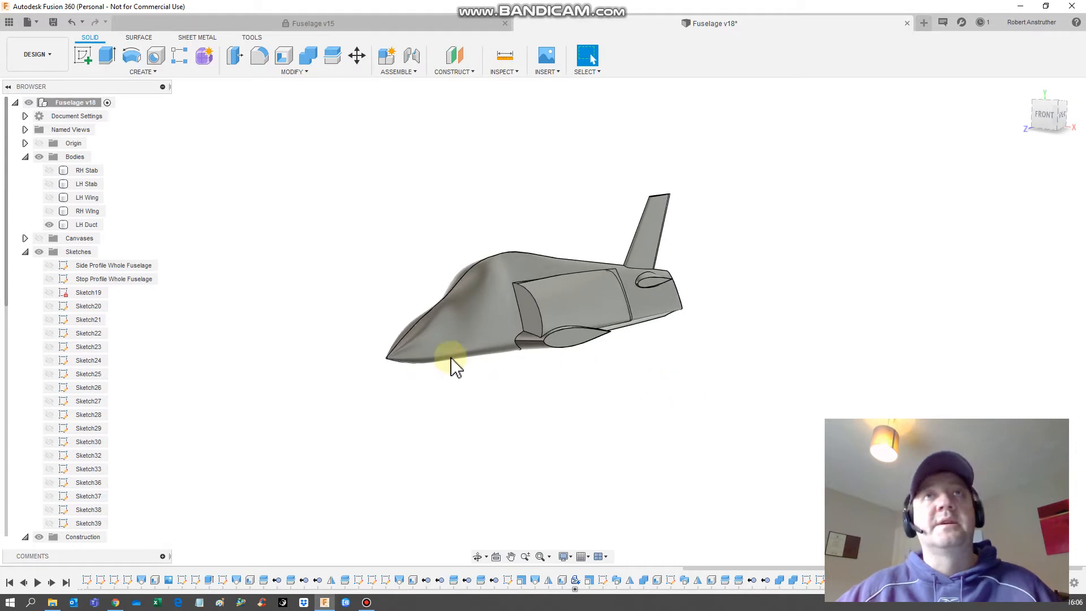
pyautogui.click(87, 224)
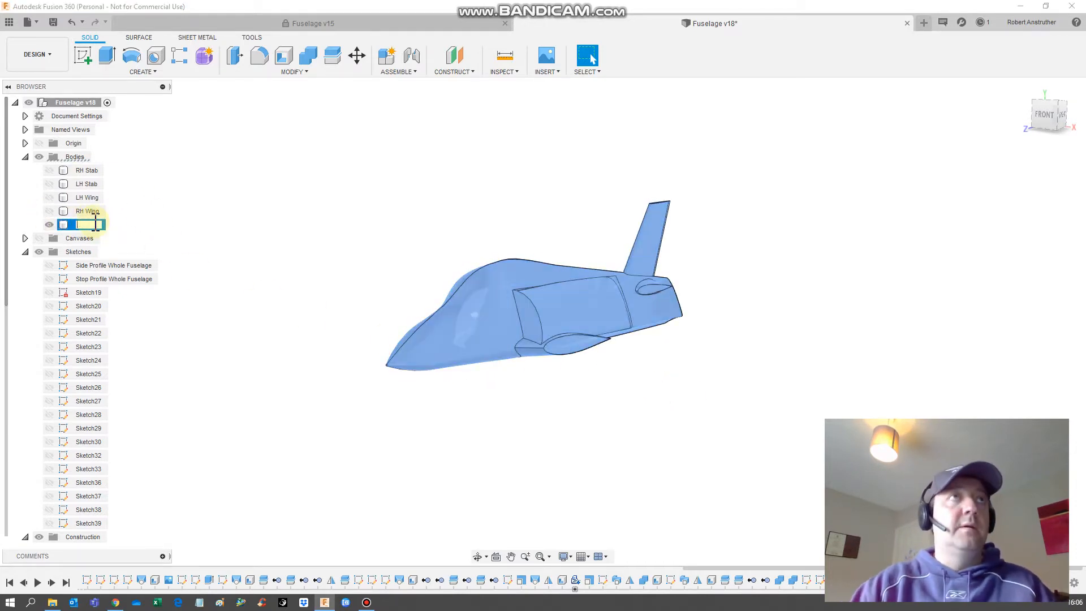
pyautogui.write('Fuse')
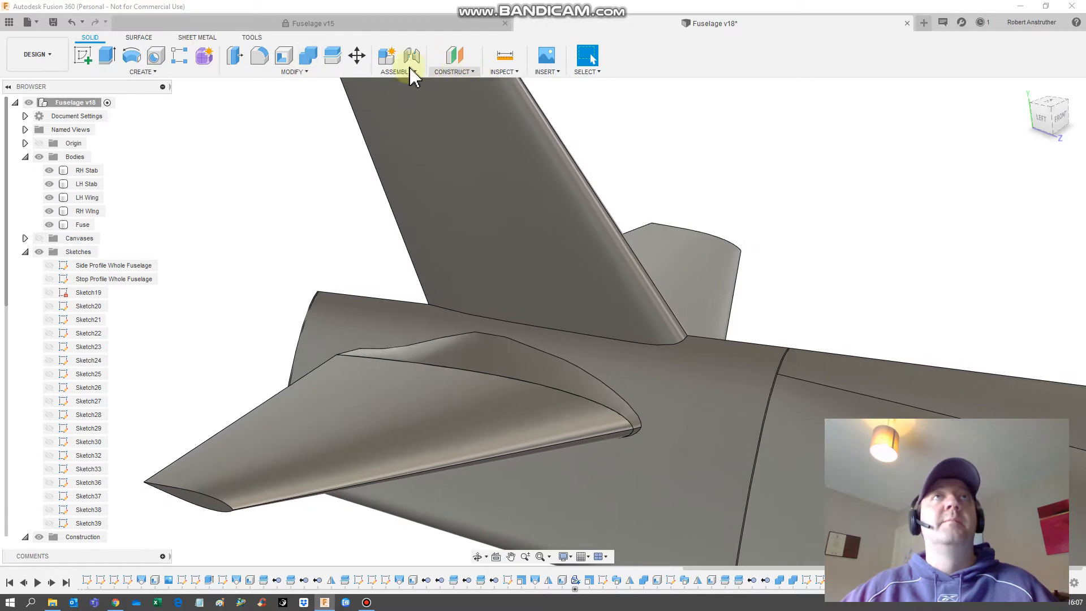
# Fillet the tail fin-to-fuselage edge, trying radii up to a final 25 mm
pyautogui.click(291, 71)
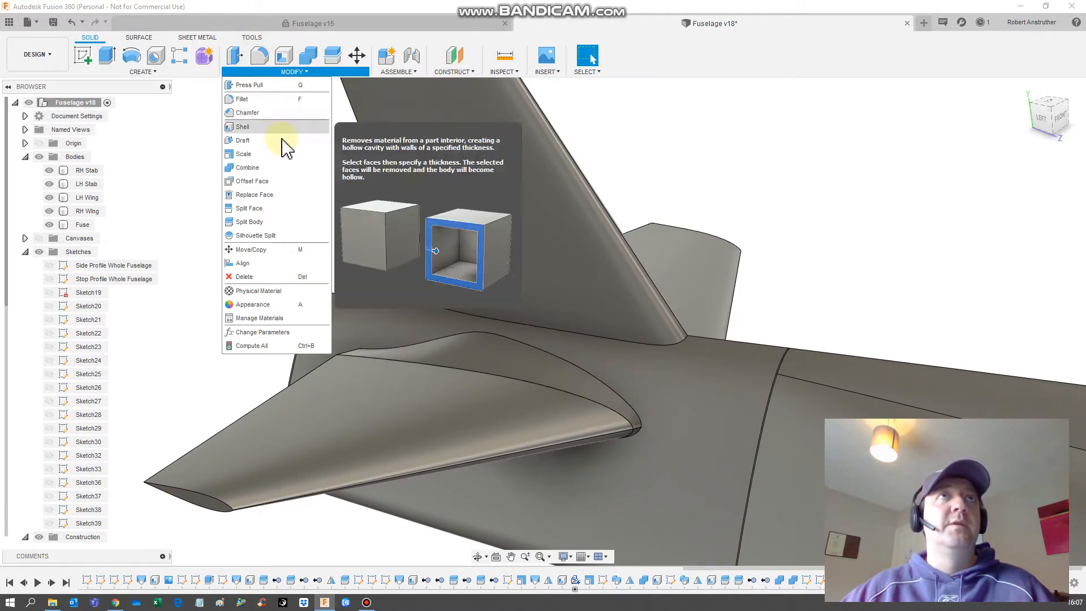
pyautogui.click(242, 99)
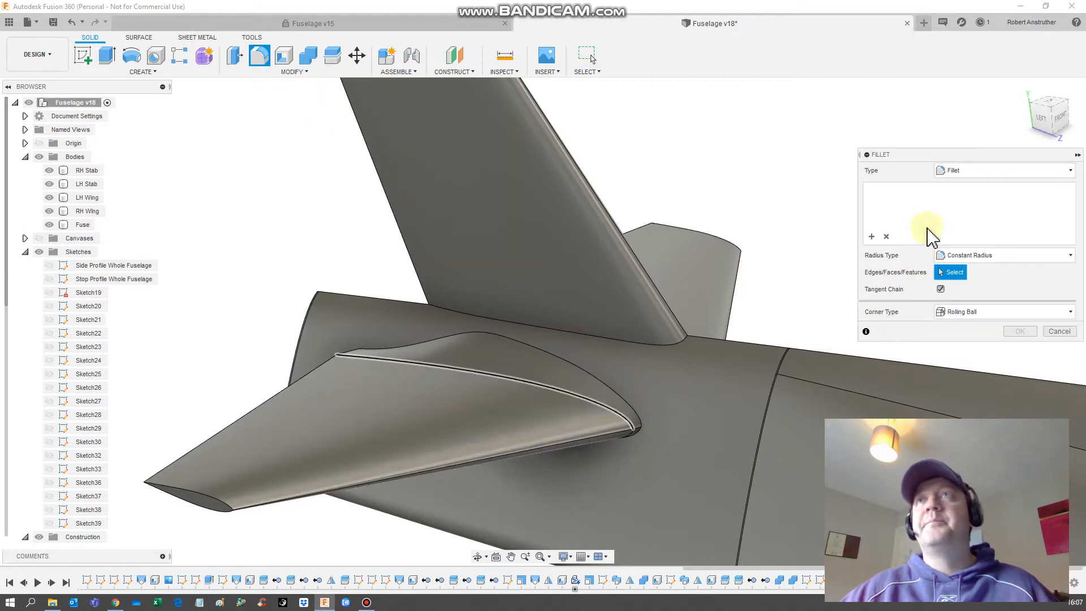
pyautogui.click(81, 225)
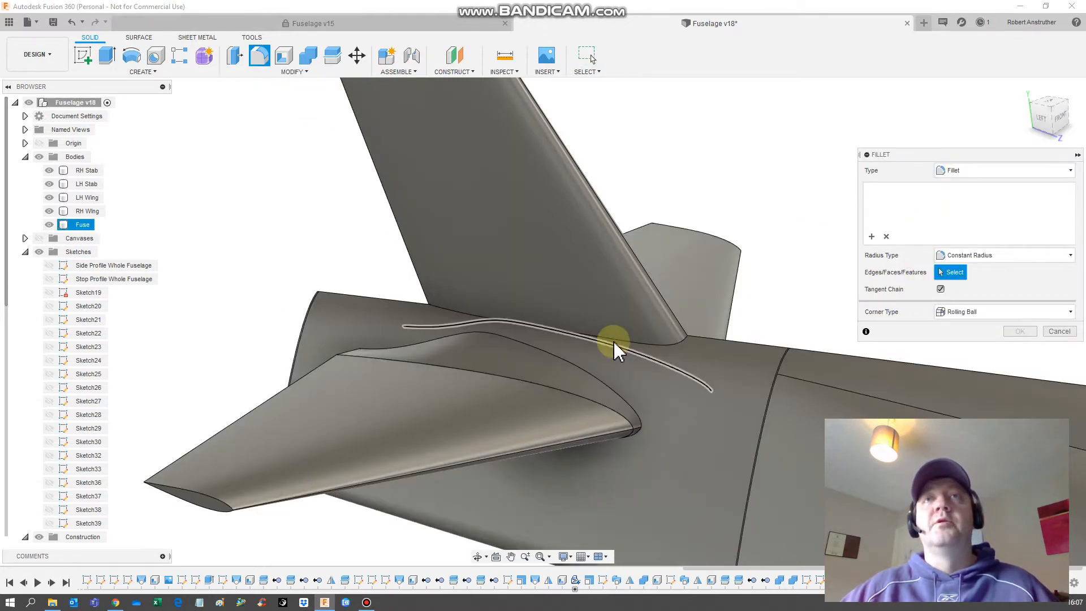
pyautogui.click(613, 339)
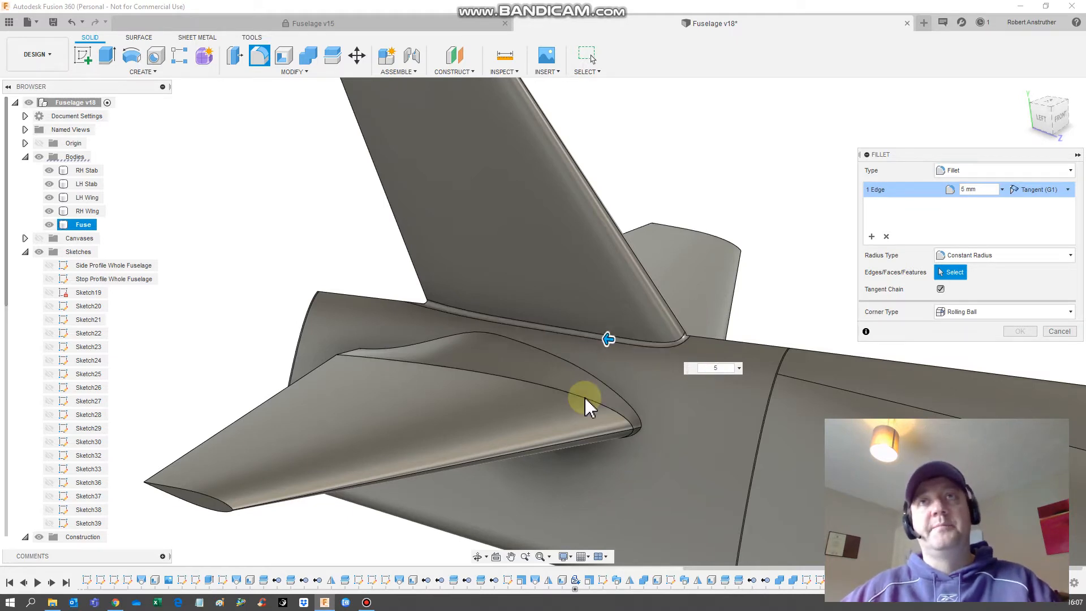
pyautogui.moveTo(692, 346)
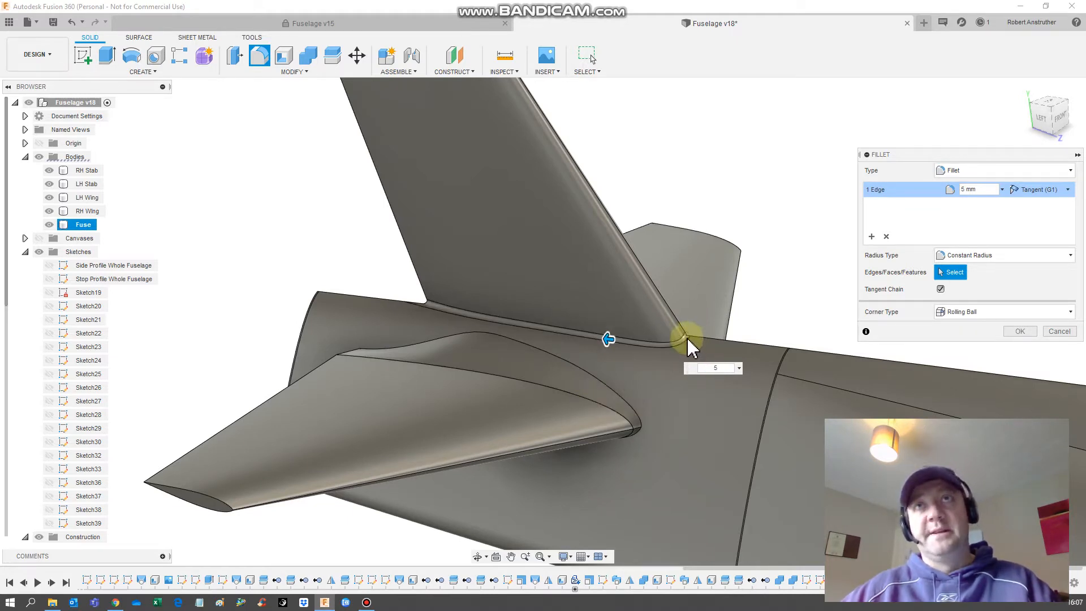
pyautogui.click(685, 339)
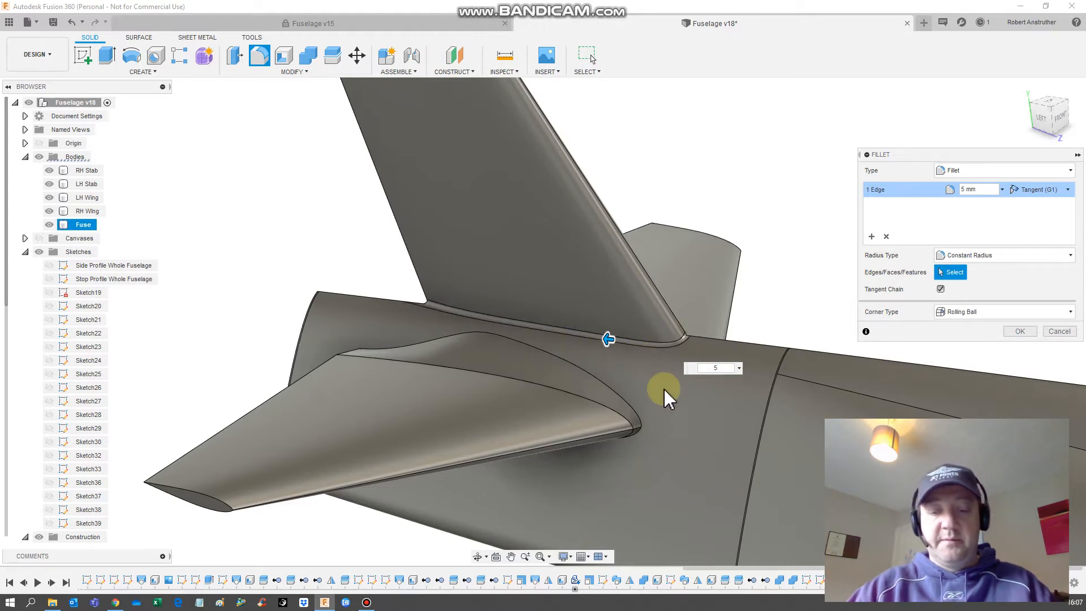
pyautogui.write('10')
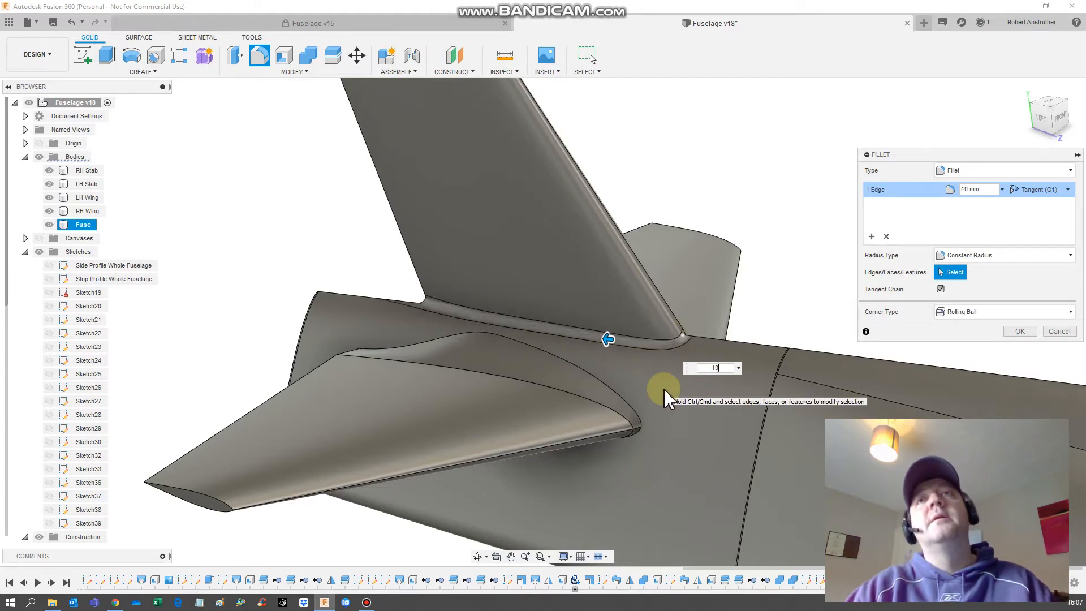
pyautogui.write('20')
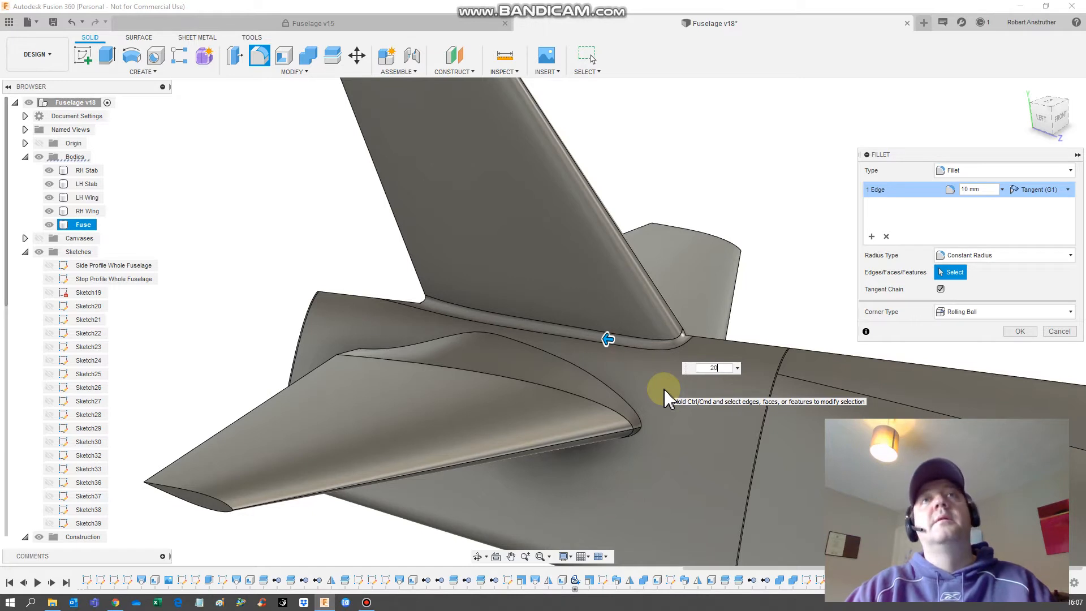
pyautogui.write('25')
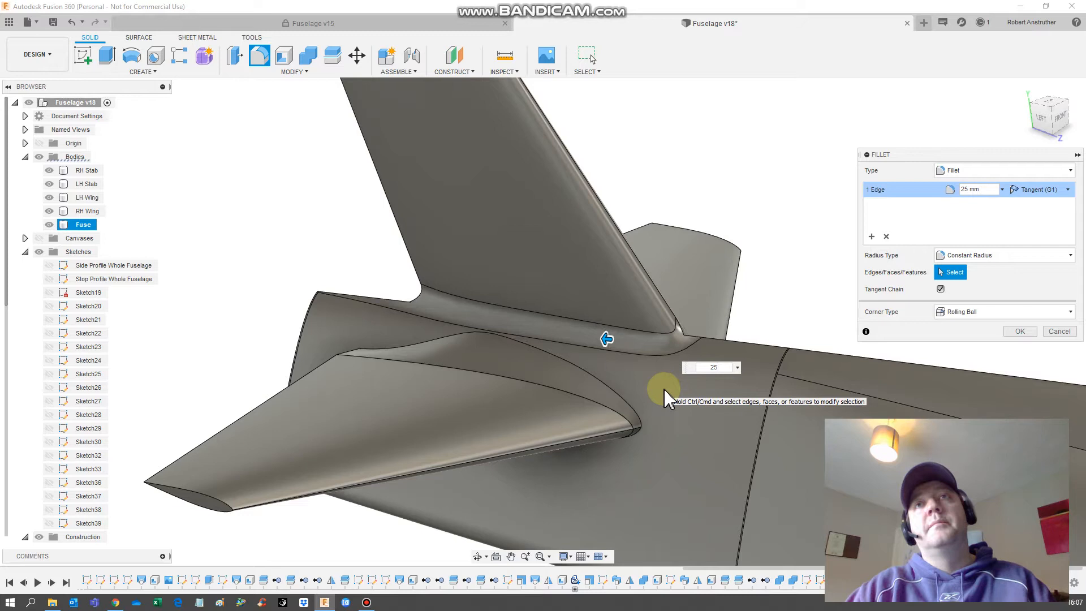
pyautogui.write('2')
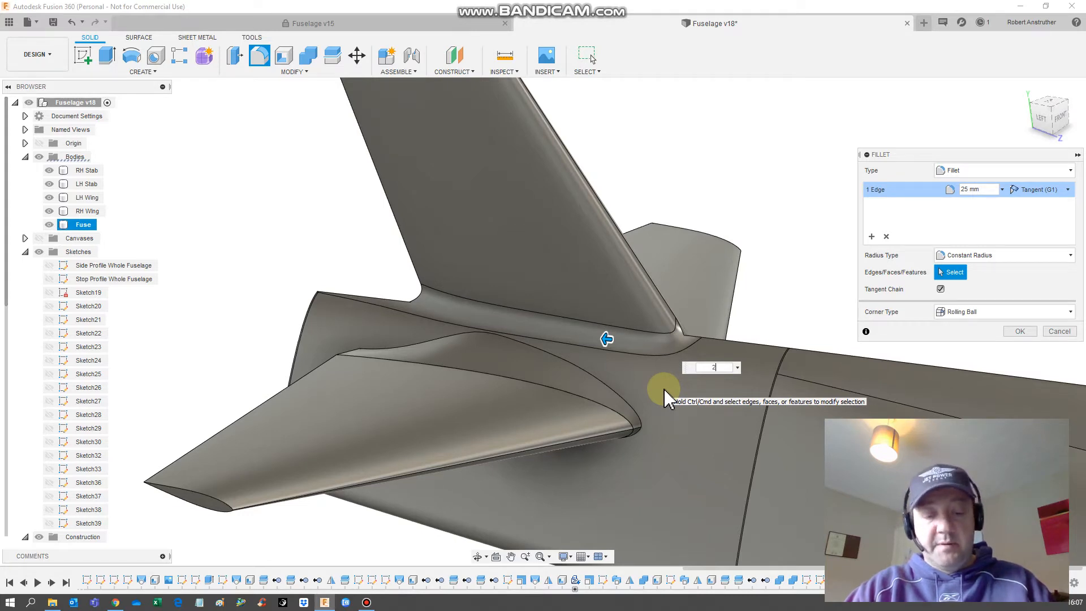
pyautogui.write('2.5')
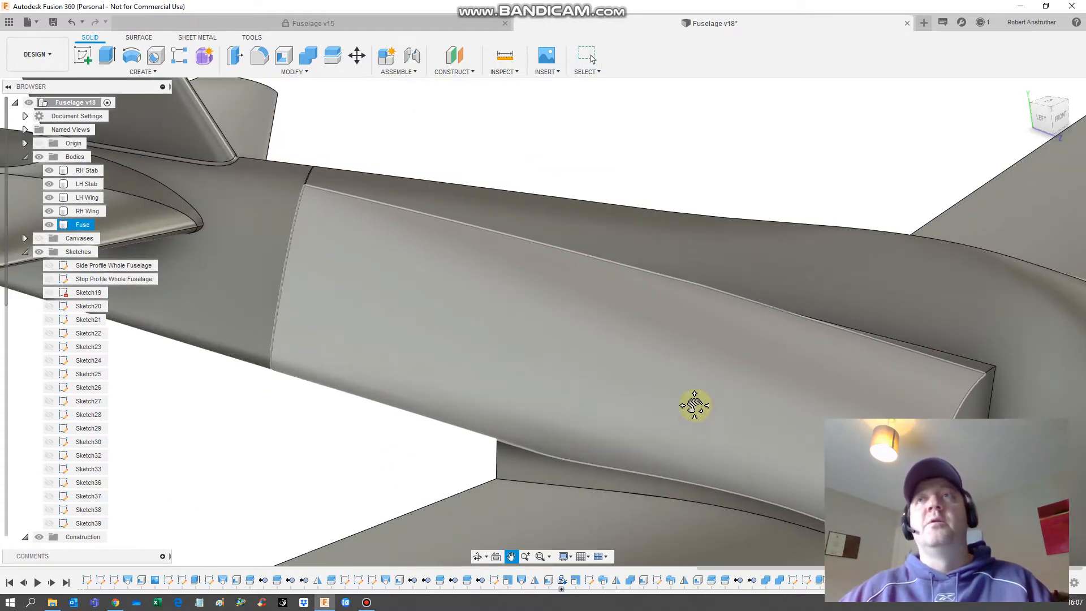
pyautogui.moveTo(695, 405); pyautogui.dragTo(818, 327)
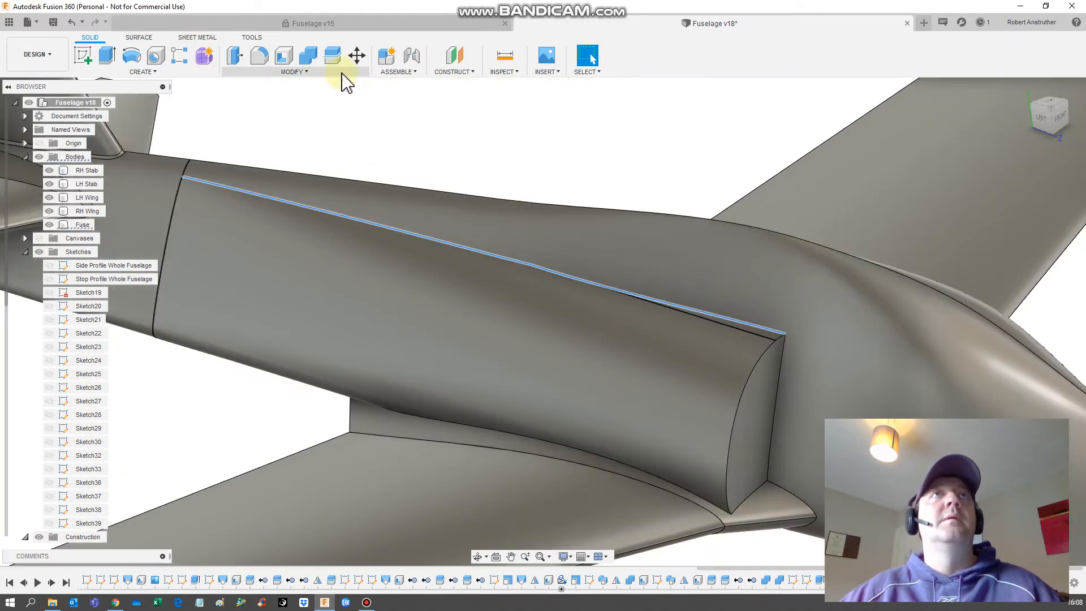
pyautogui.click(259, 56)
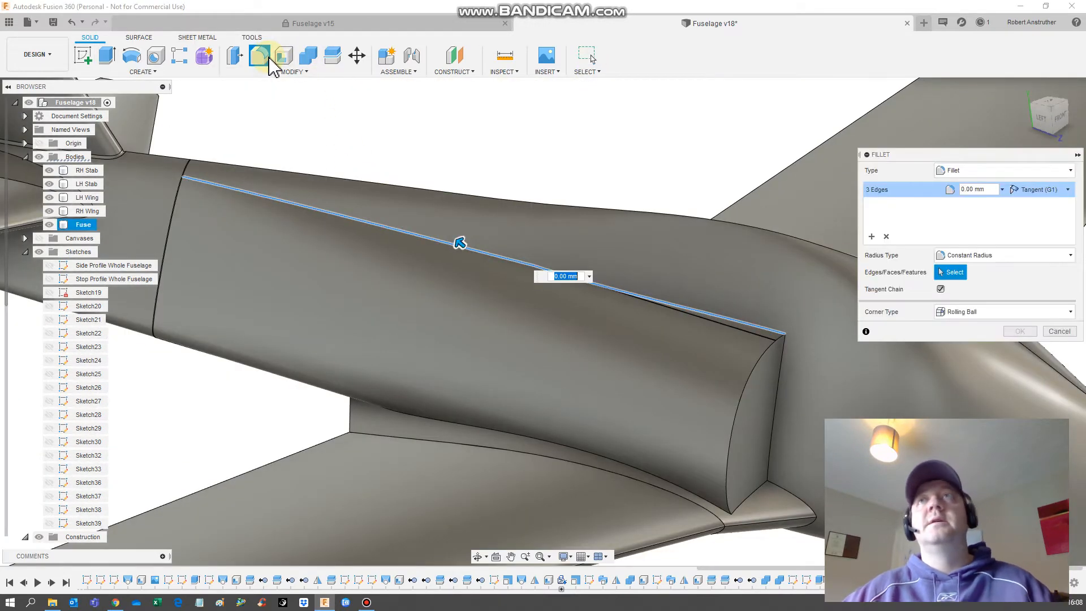
pyautogui.write('10')
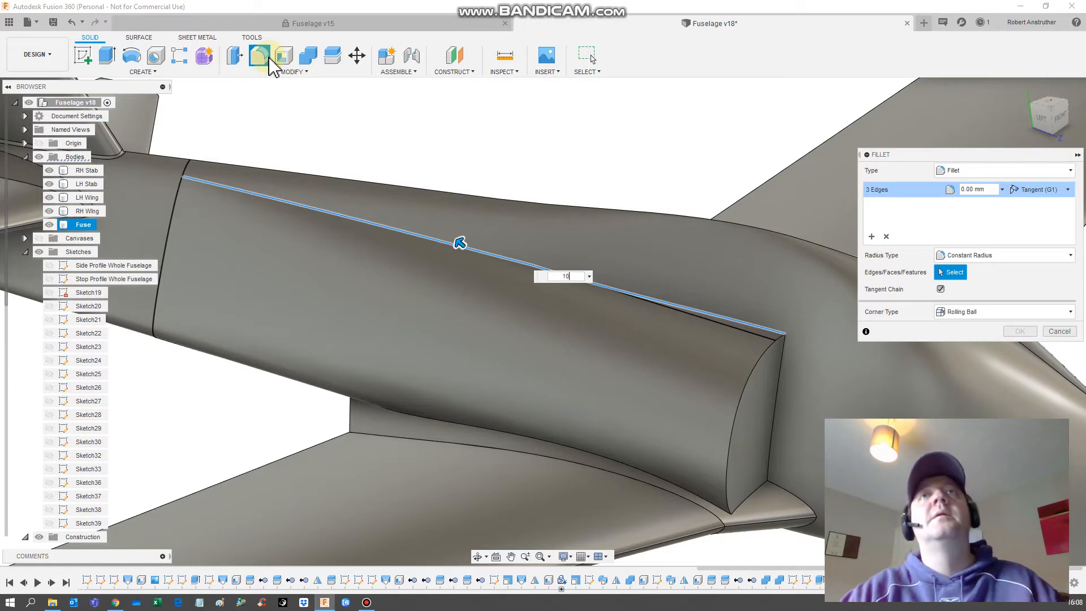
pyautogui.write('10')
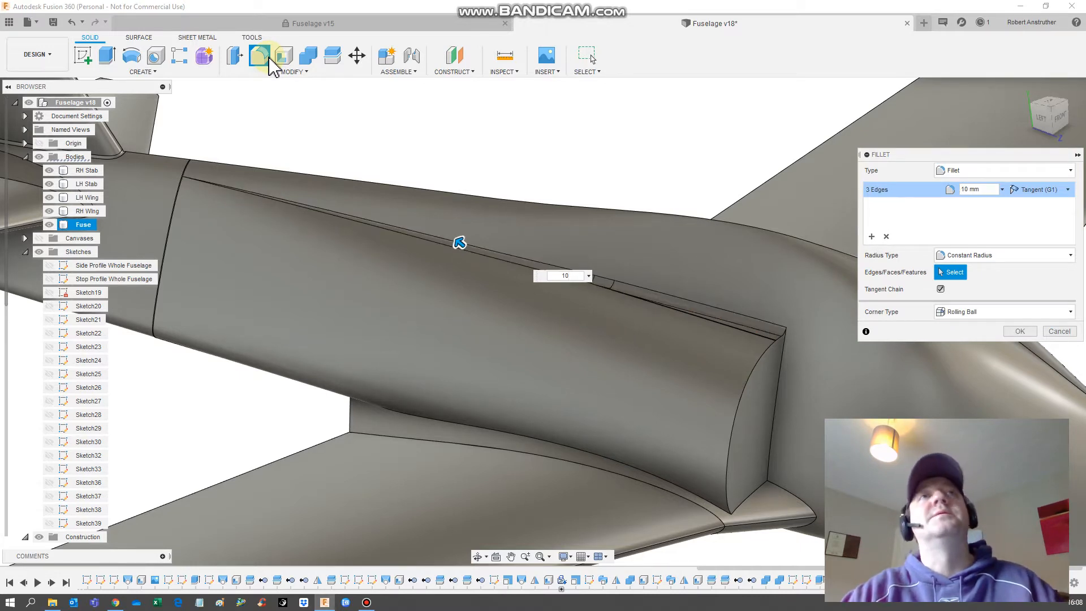
pyautogui.write('20')
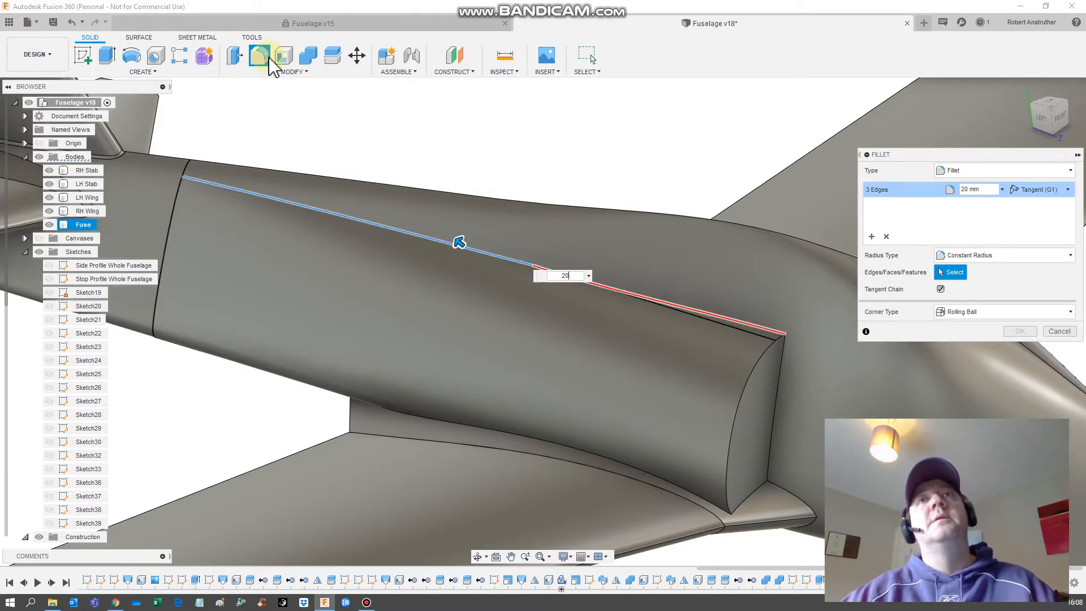
pyautogui.write('15')
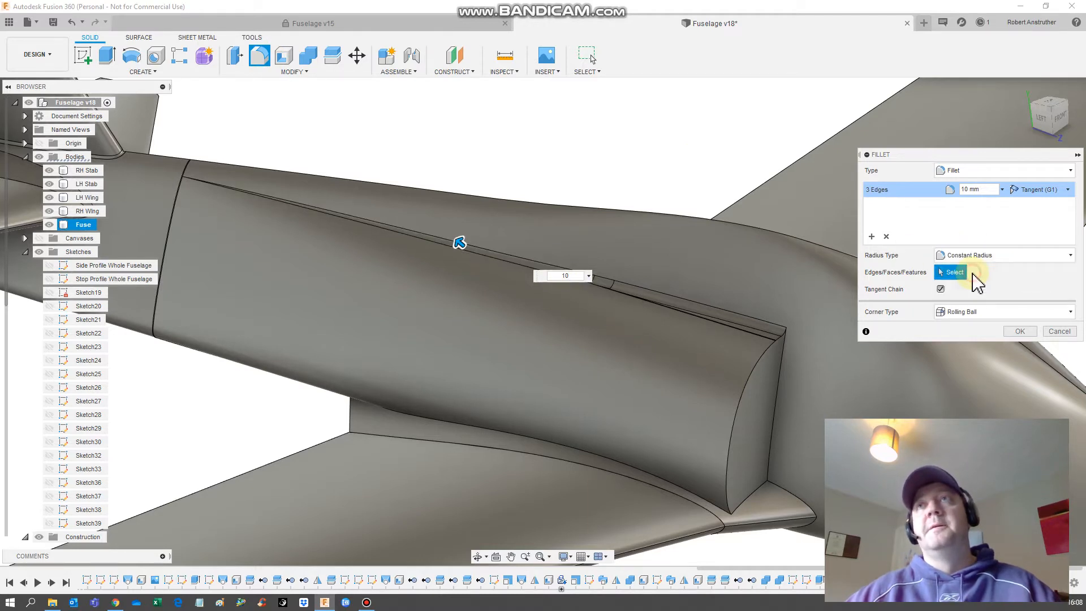
pyautogui.click(1002, 255)
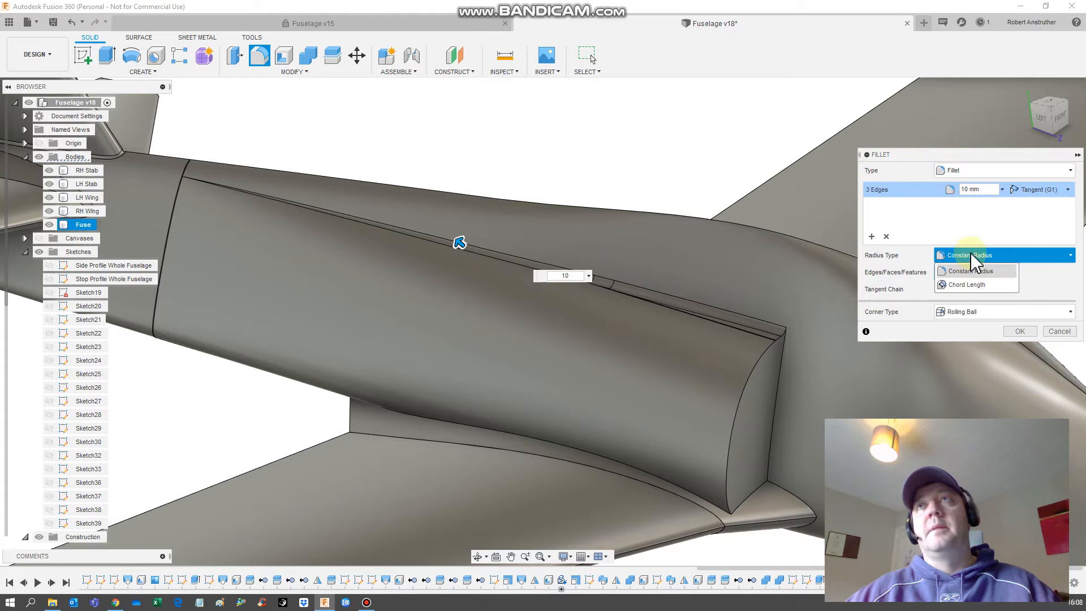
pyautogui.click(966, 271)
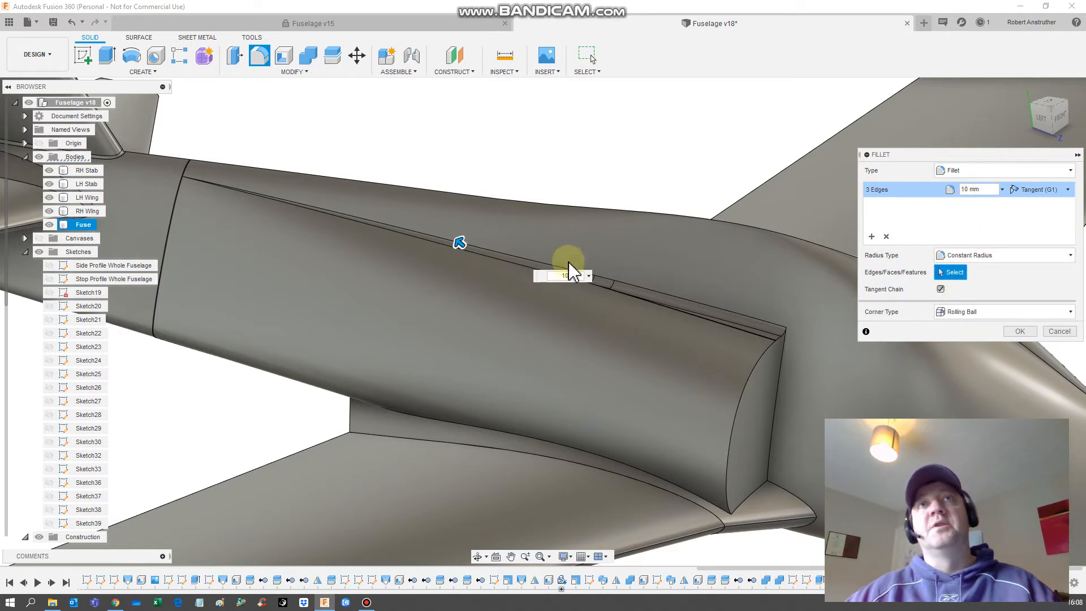
pyautogui.click(1004, 255)
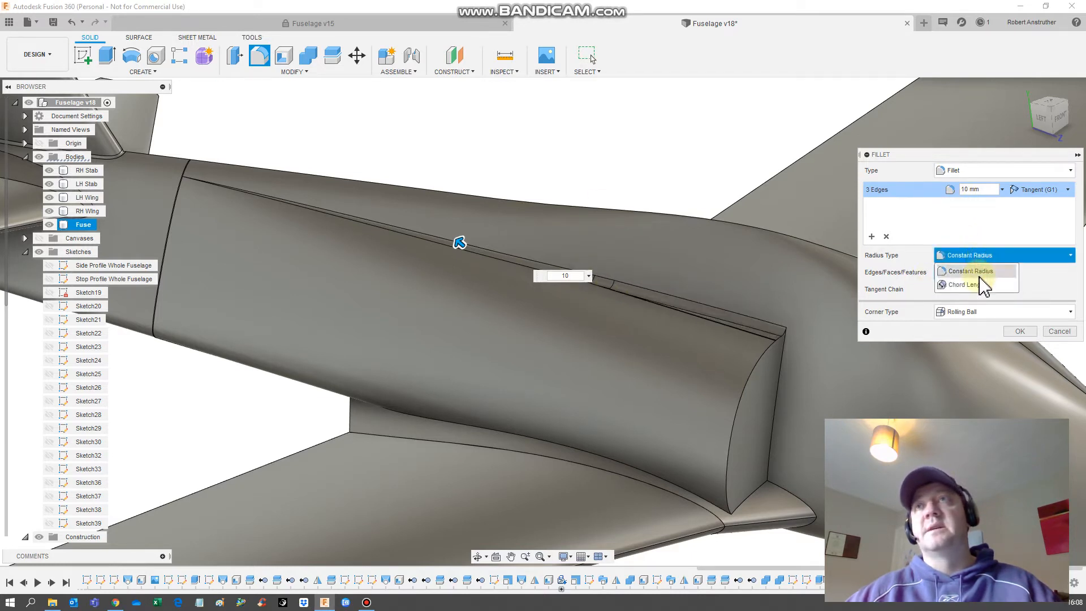
pyautogui.click(1019, 330)
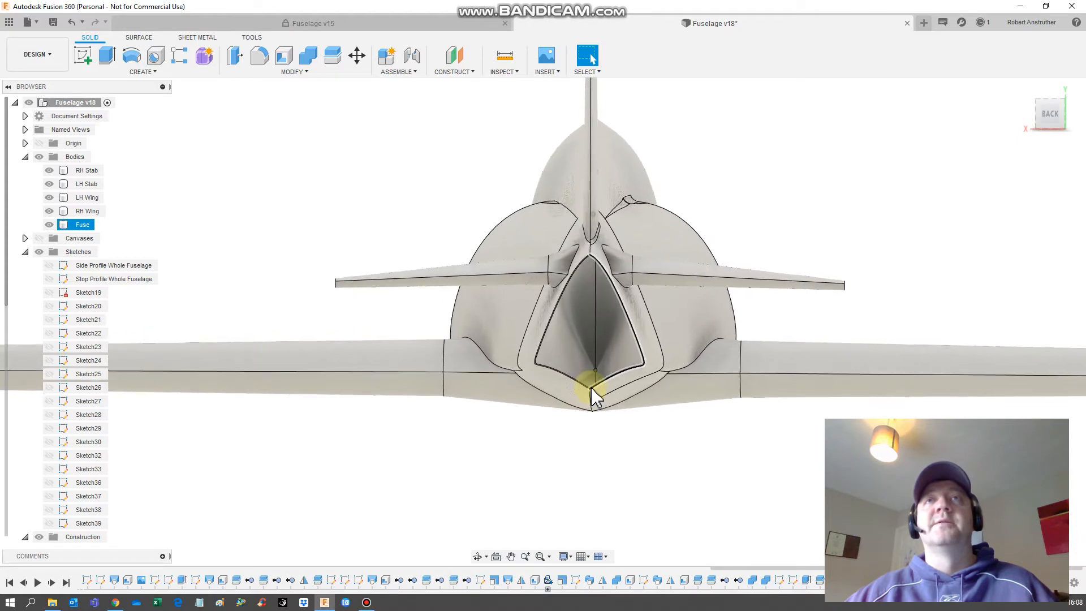
pyautogui.moveTo(596, 392); pyautogui.dragTo(592, 329)
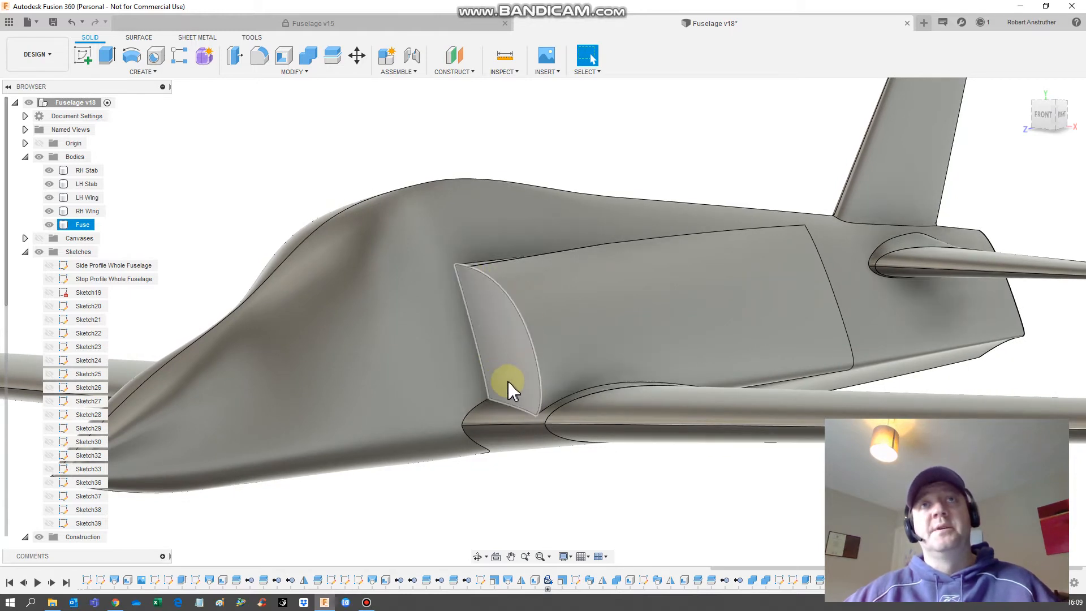
pyautogui.moveTo(505, 329)
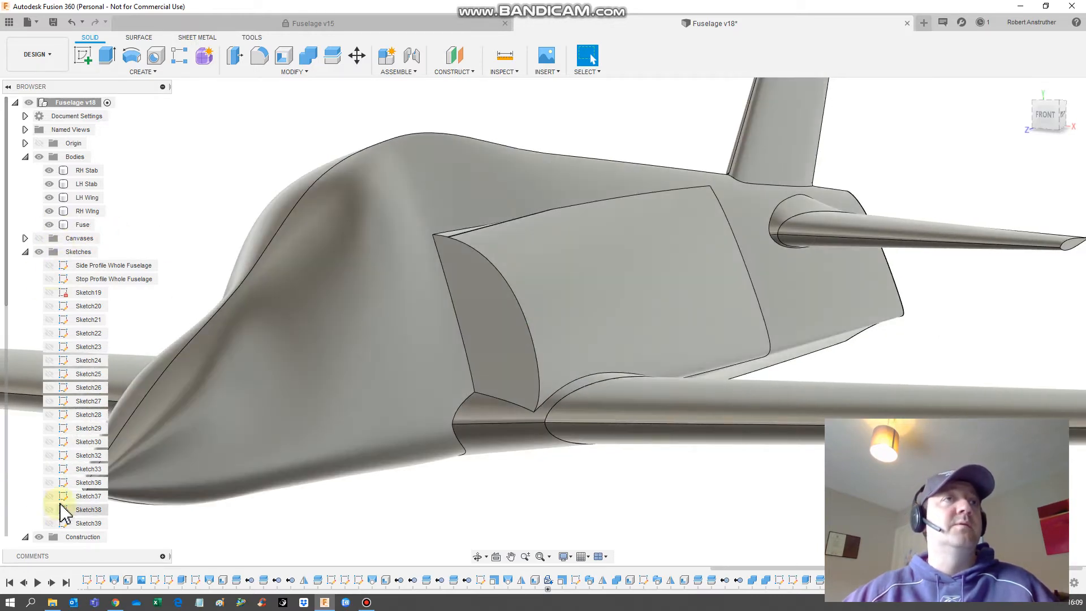
# Show Sketch38 and use Look At to view its teardrop intake profile
pyautogui.click(89, 509)
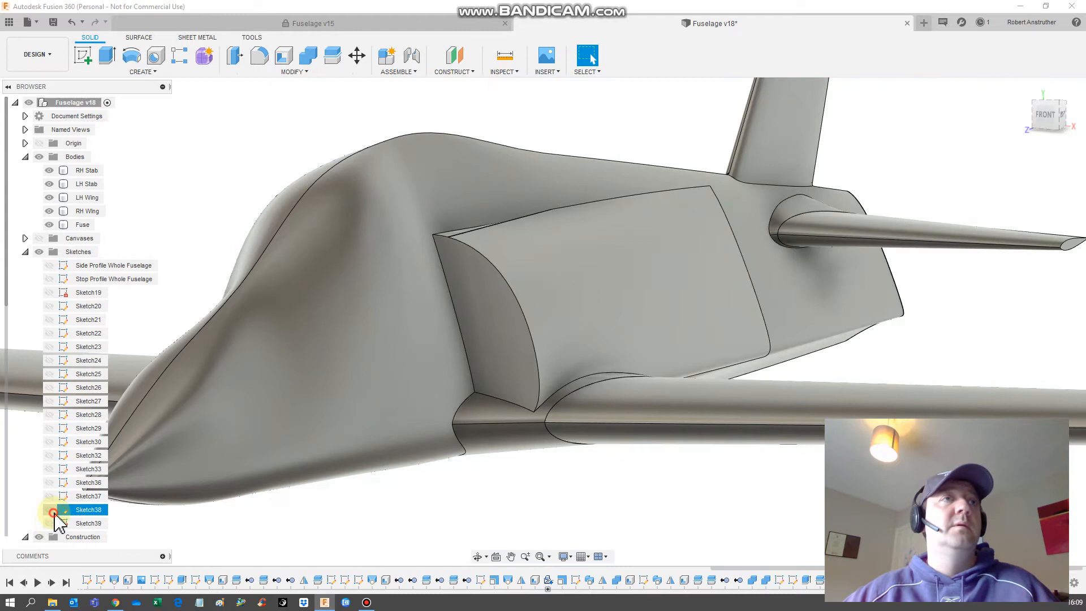
pyautogui.click(48, 510)
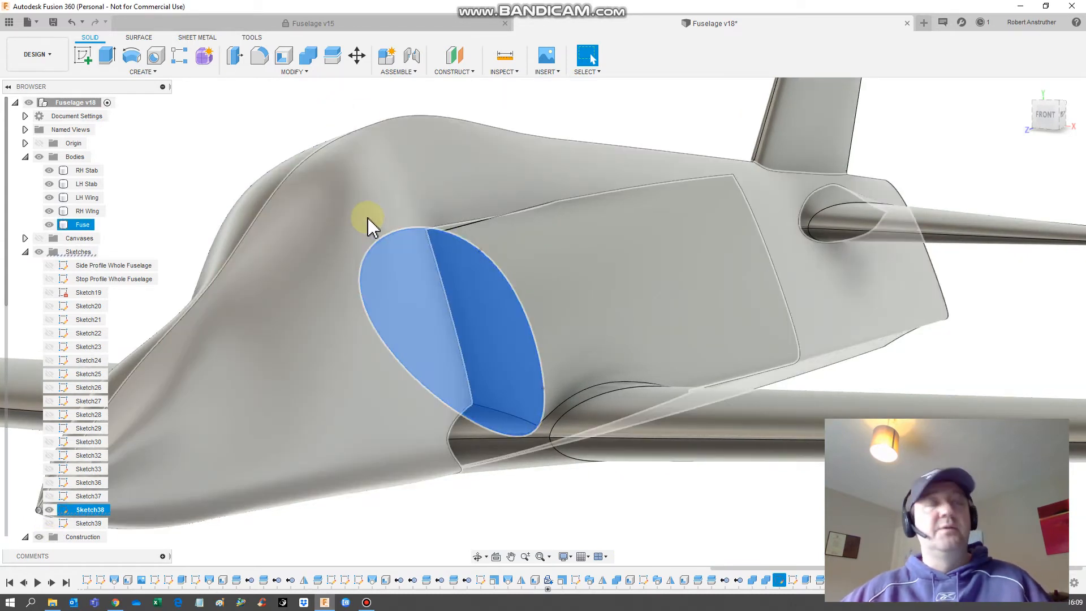
pyautogui.rightClick(370, 222)
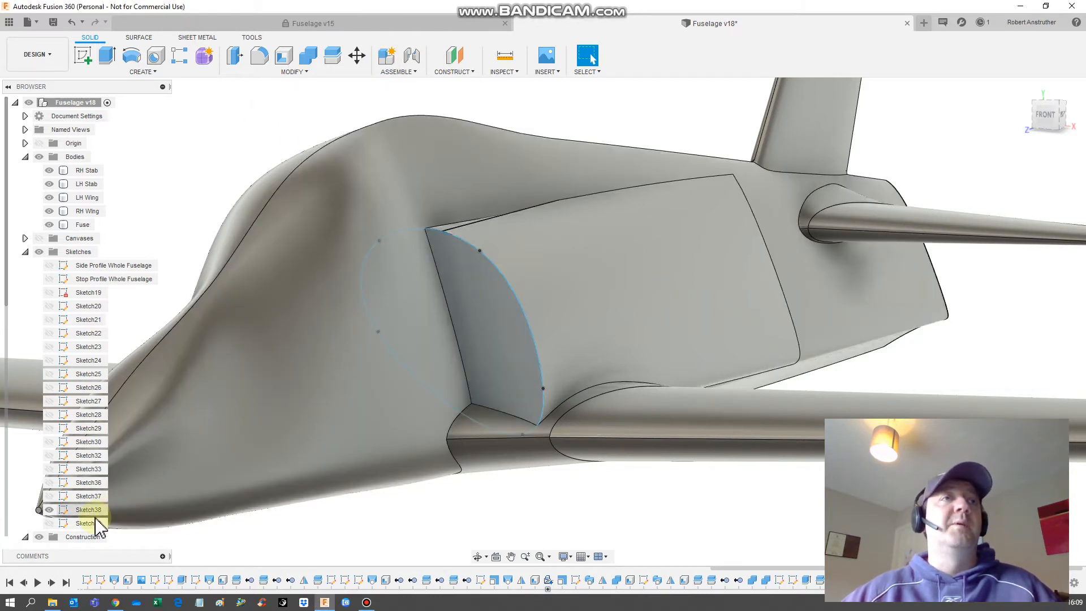
pyautogui.click(88, 510)
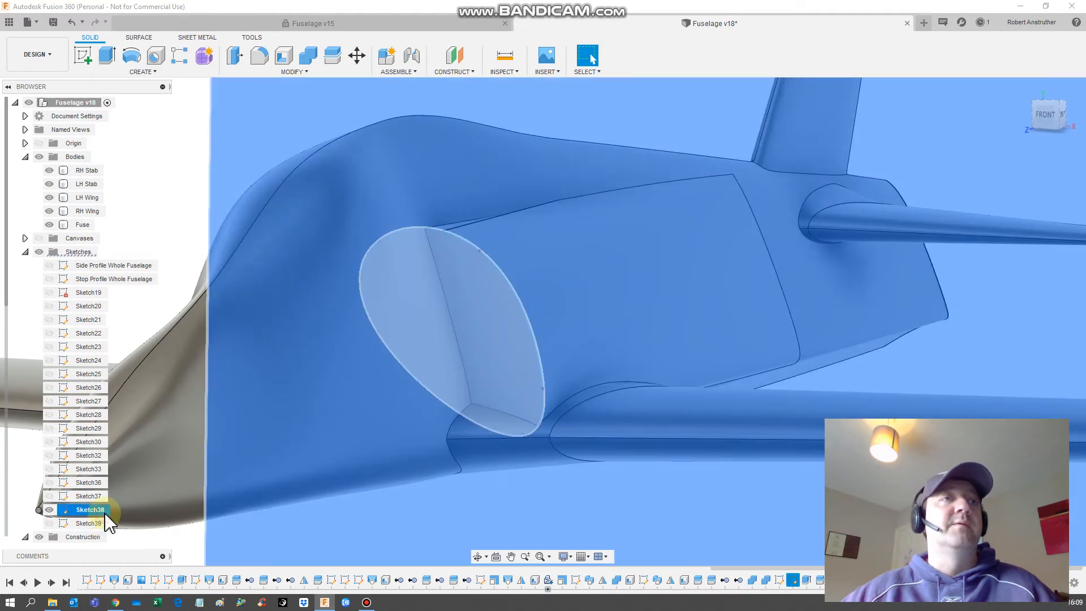
pyautogui.rightClick(90, 509)
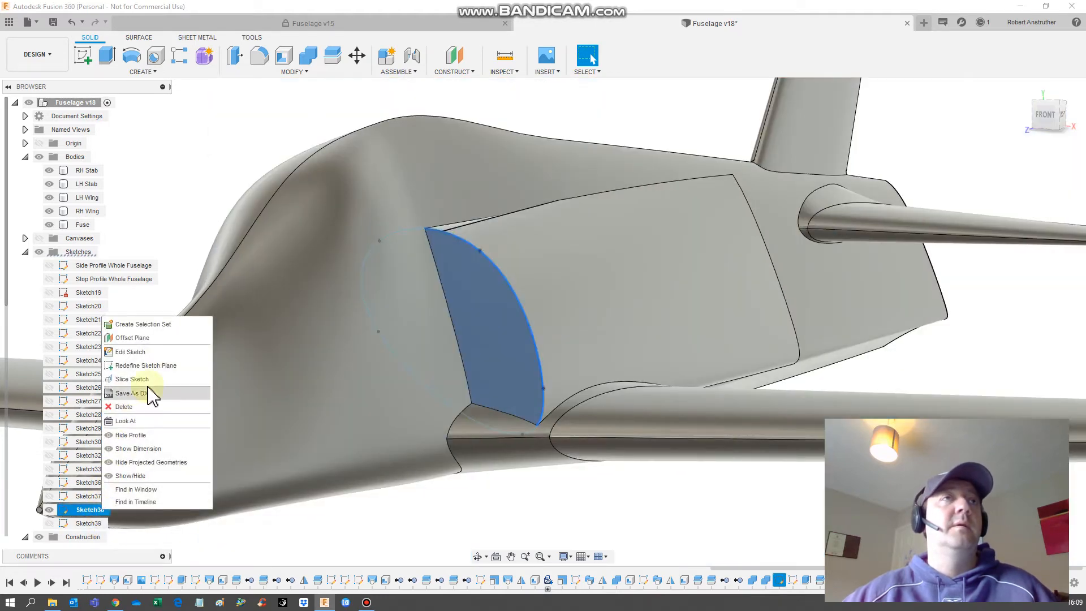
pyautogui.moveTo(173, 379)
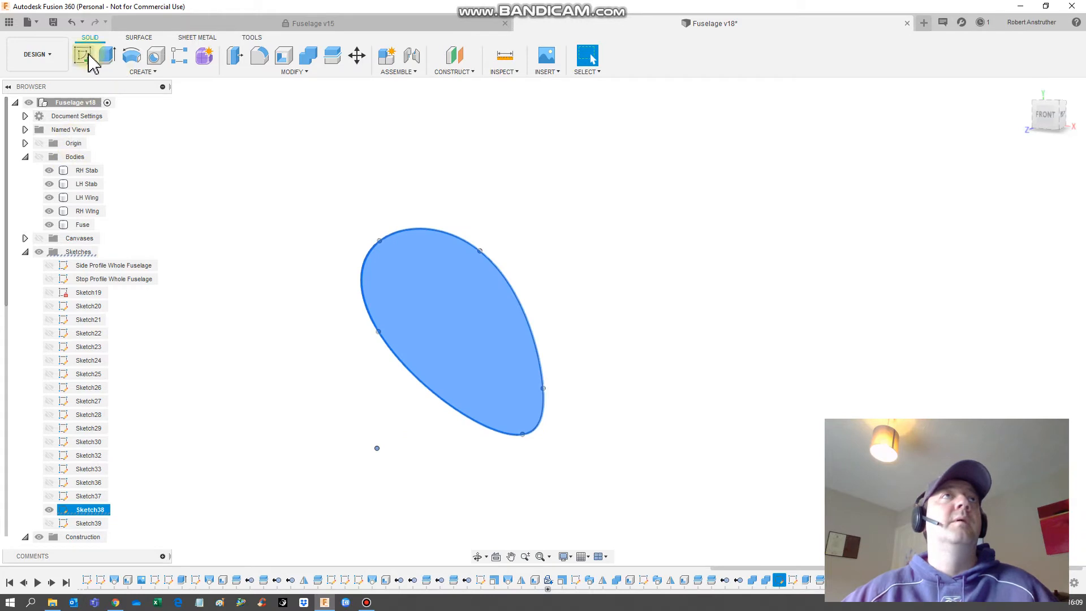
# Create Sketch40 with an offset teardrop intake outline and hide the wing airfoil sketch
pyautogui.click(84, 56)
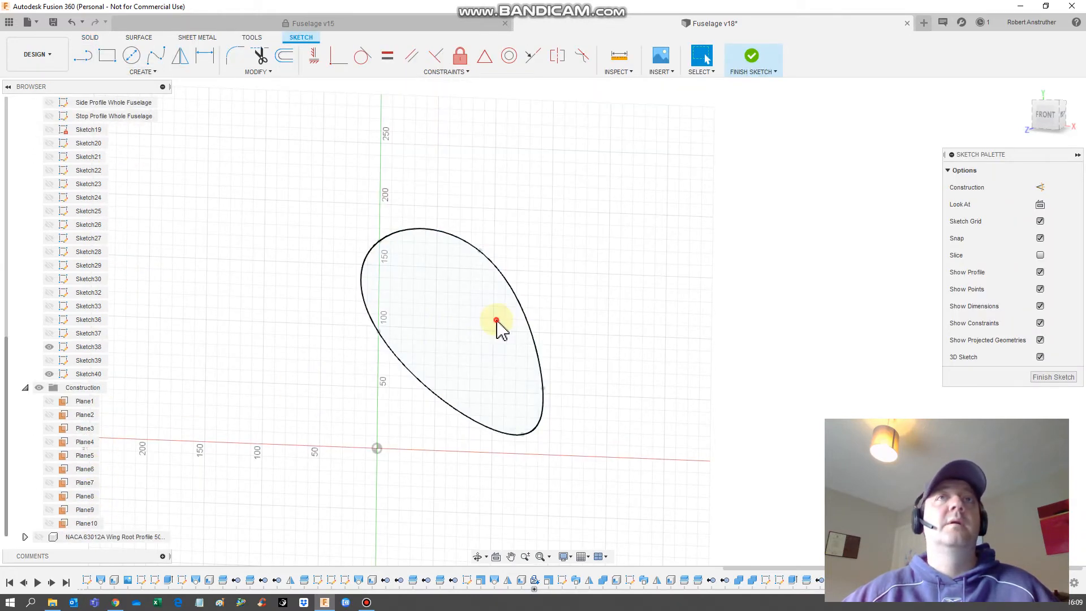
pyautogui.rightClick(88, 374)
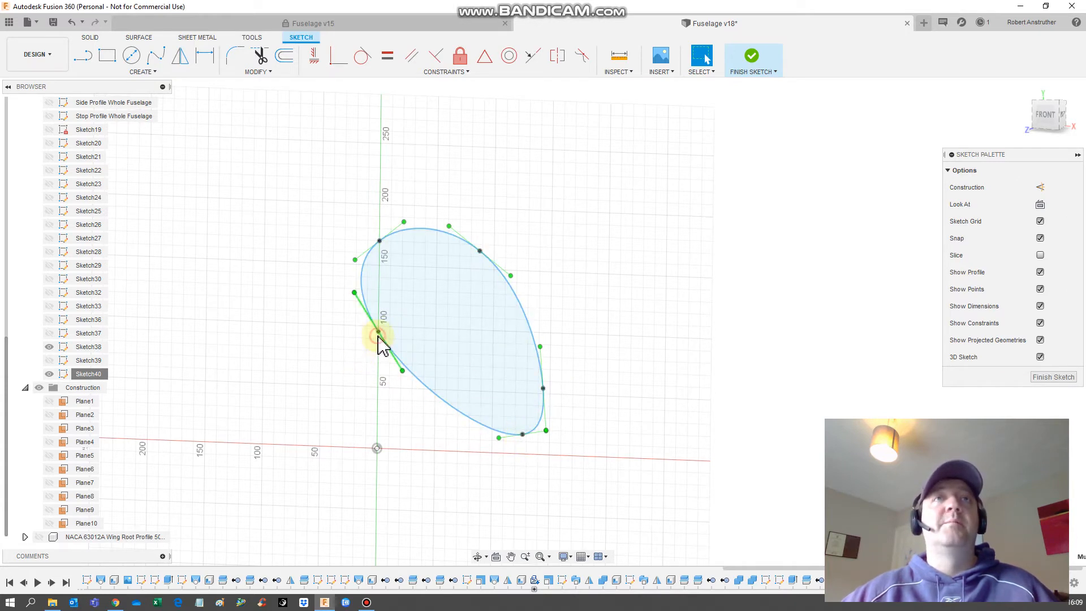
pyautogui.click(379, 336)
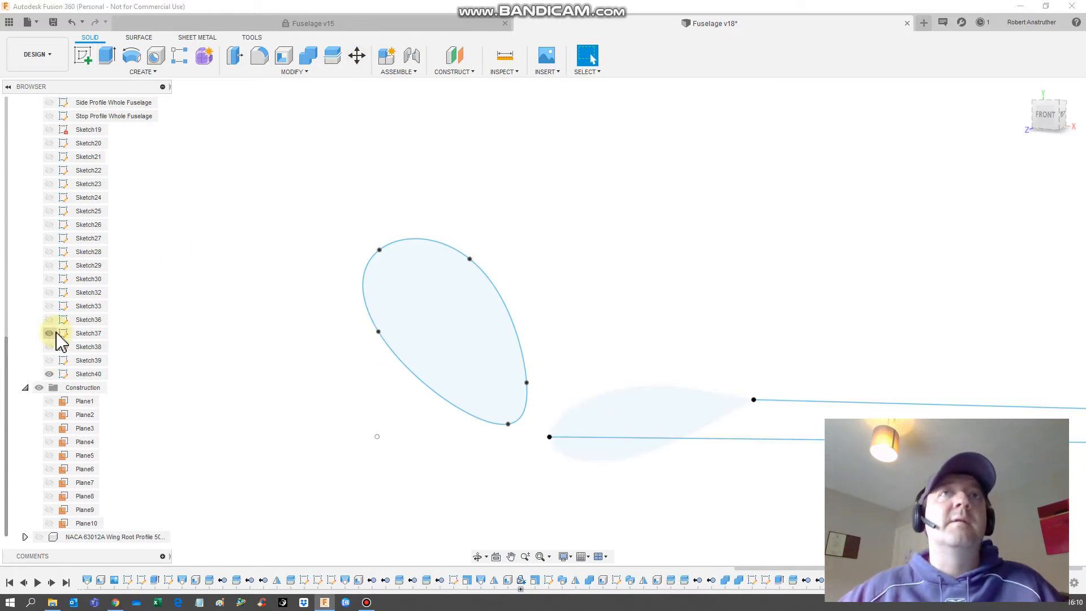
pyautogui.click(49, 319)
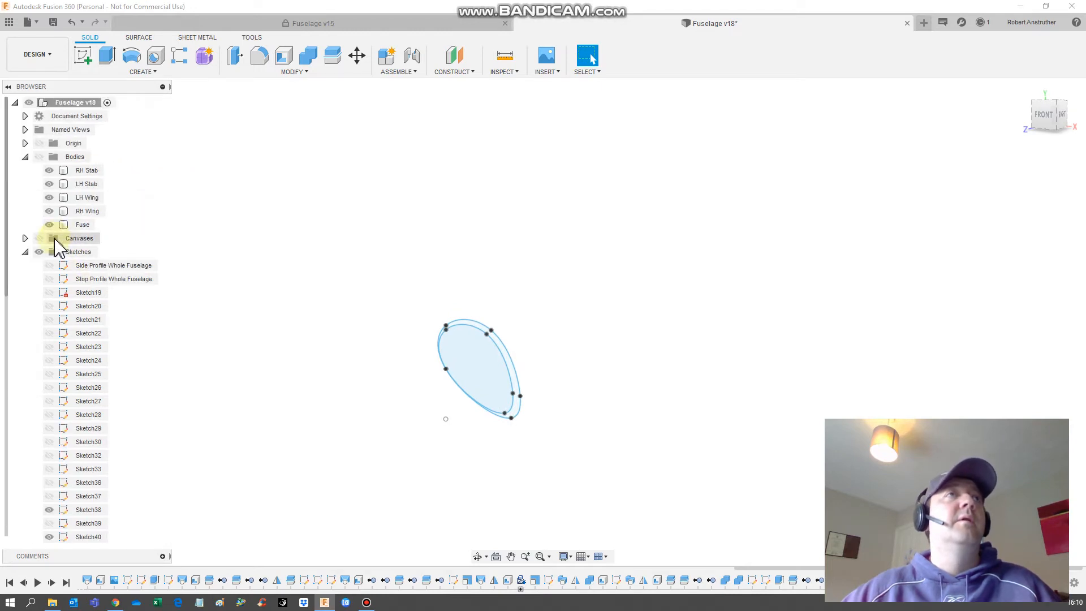
# Show the fuselage bodies, extrude the Sketch40 ring profile, and inspect the opened intake
pyautogui.click(40, 157)
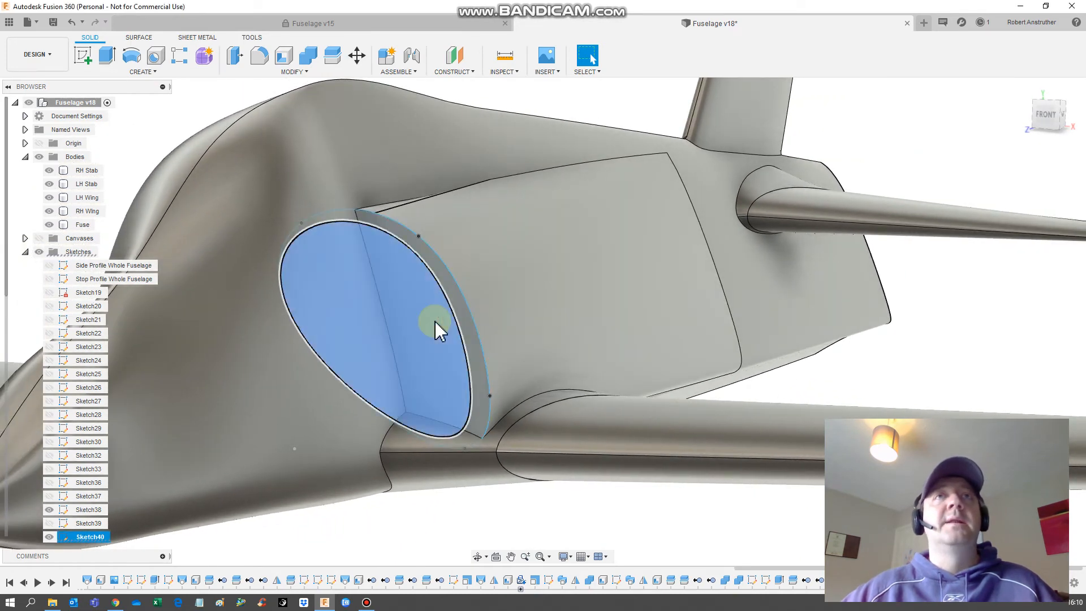
pyautogui.rightClick(435, 326)
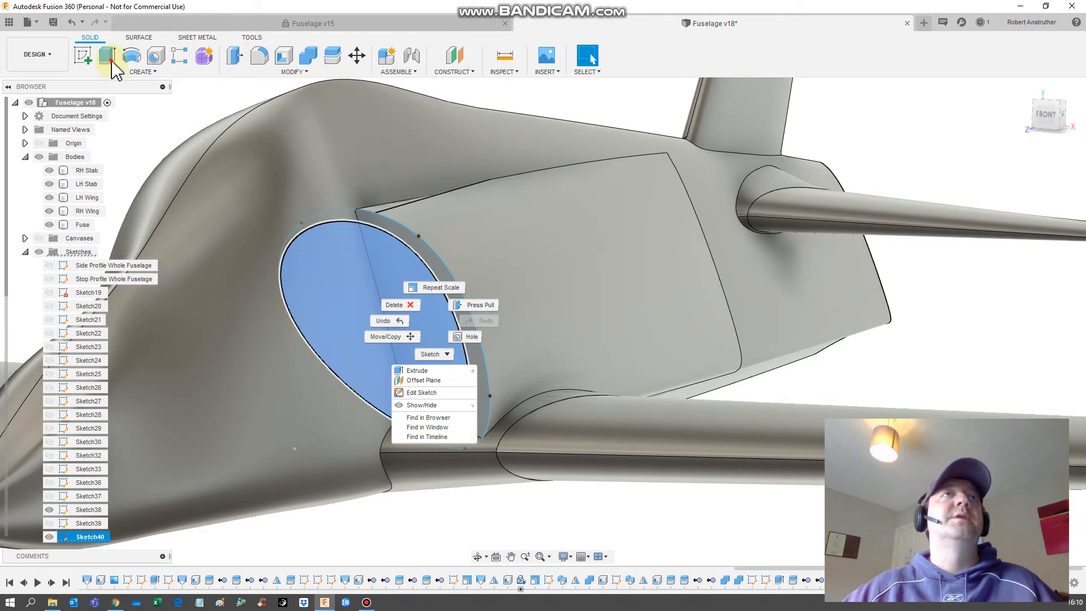
pyautogui.click(651, 408)
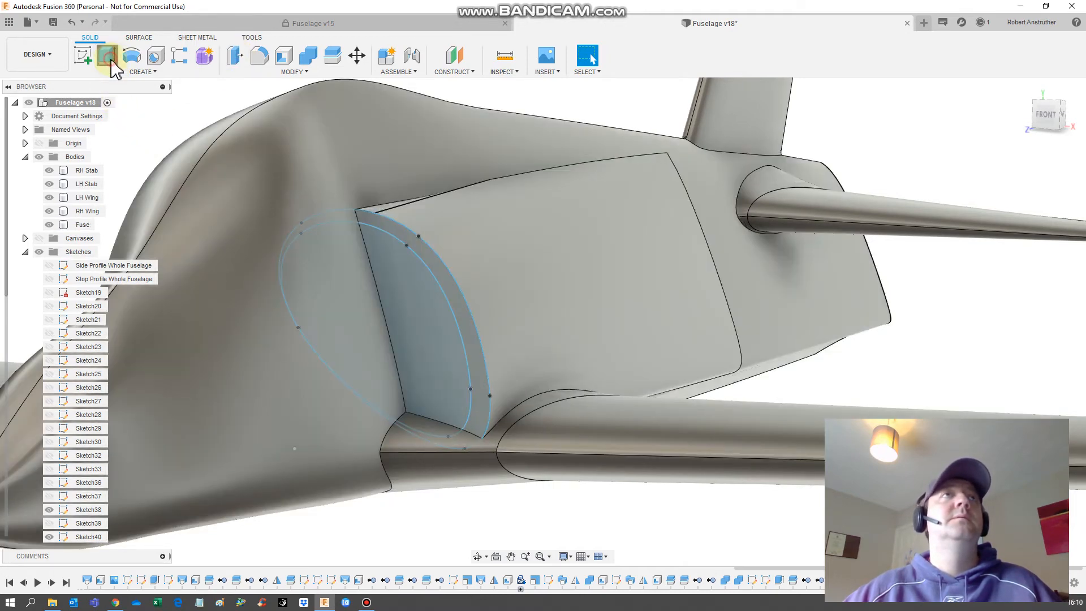
pyautogui.click(106, 57)
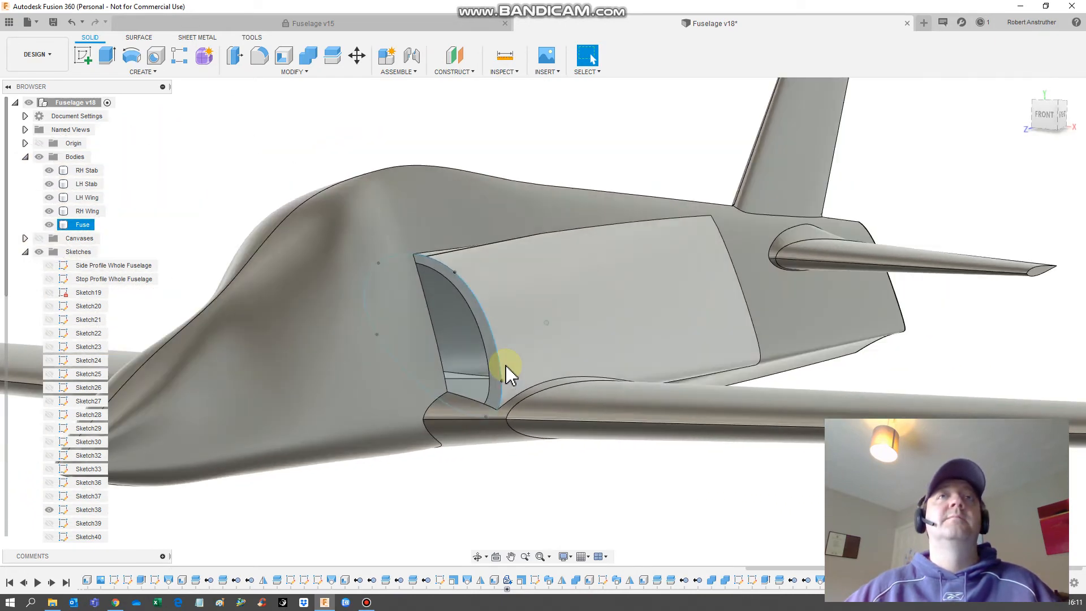
pyautogui.moveTo(506, 374); pyautogui.dragTo(132, 385)
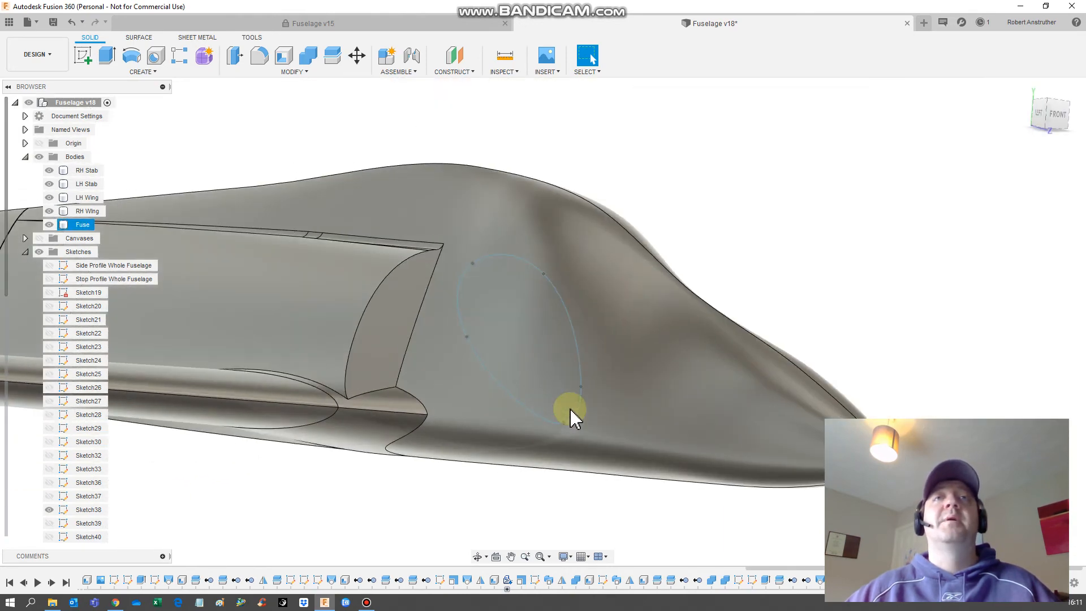
pyautogui.moveTo(574, 415); pyautogui.dragTo(540, 388)
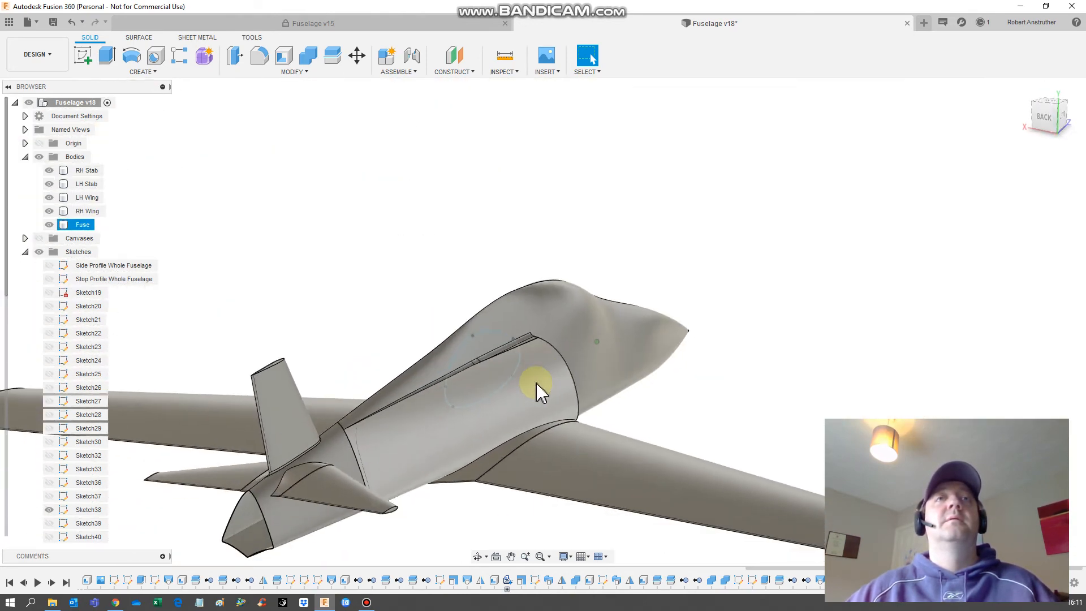
pyautogui.click(503, 61)
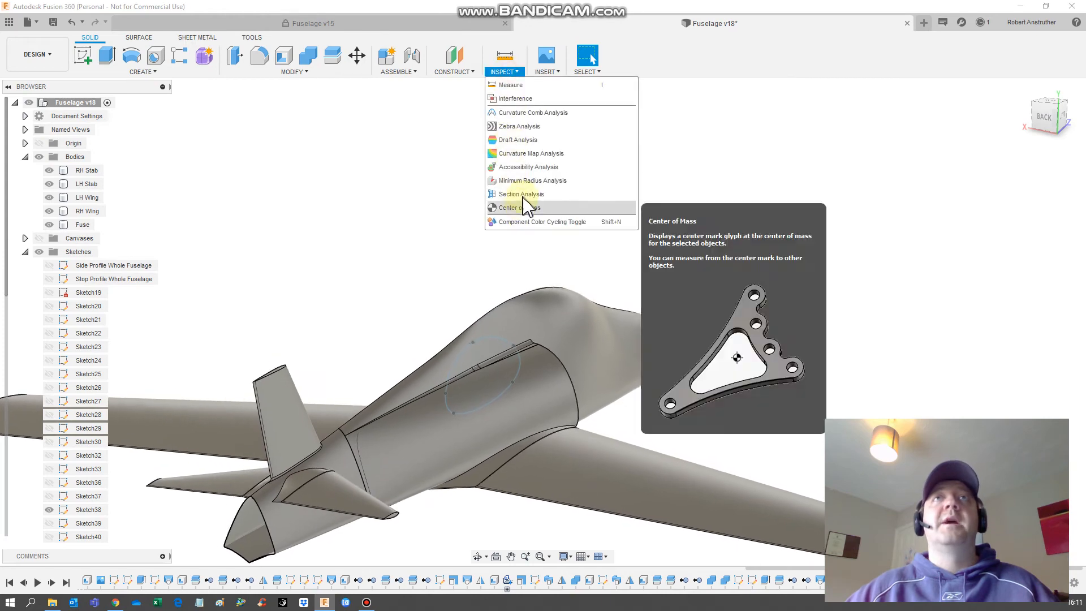
pyautogui.click(520, 194)
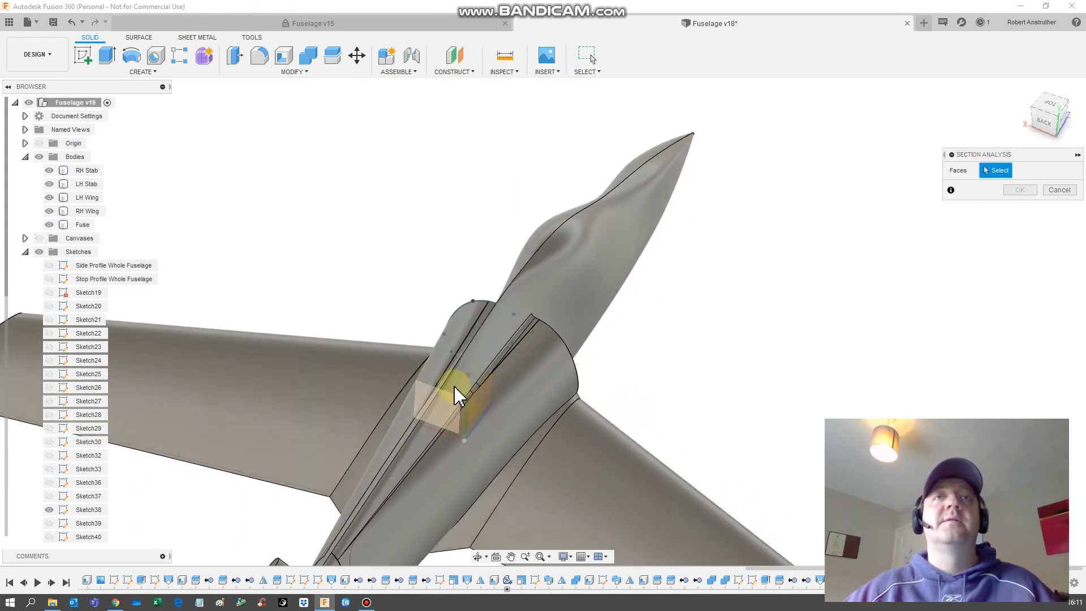
pyautogui.click(457, 398)
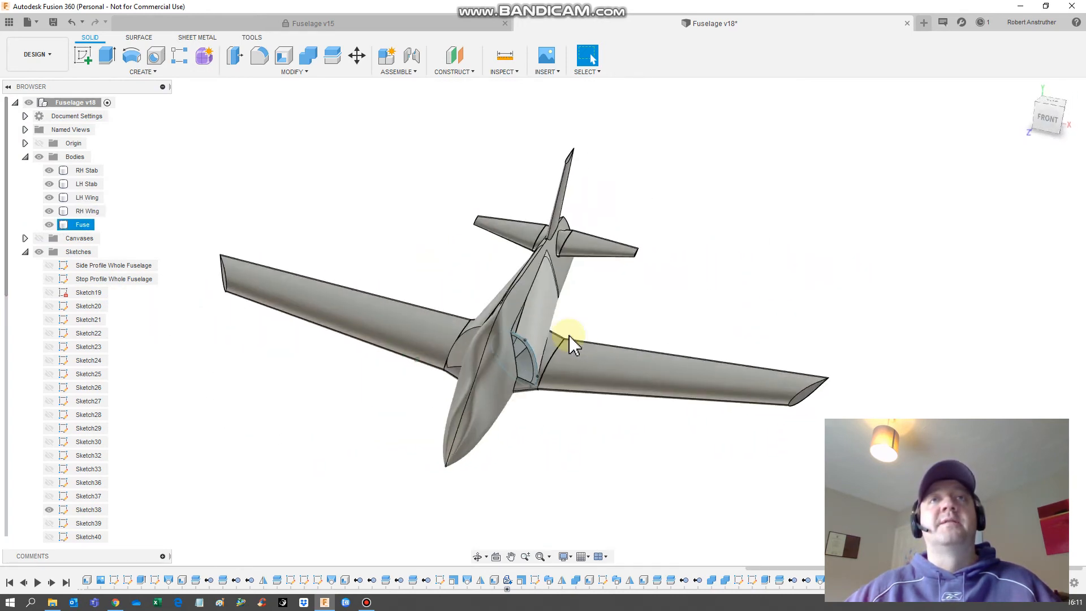
pyautogui.moveTo(574, 343); pyautogui.dragTo(575, 332)
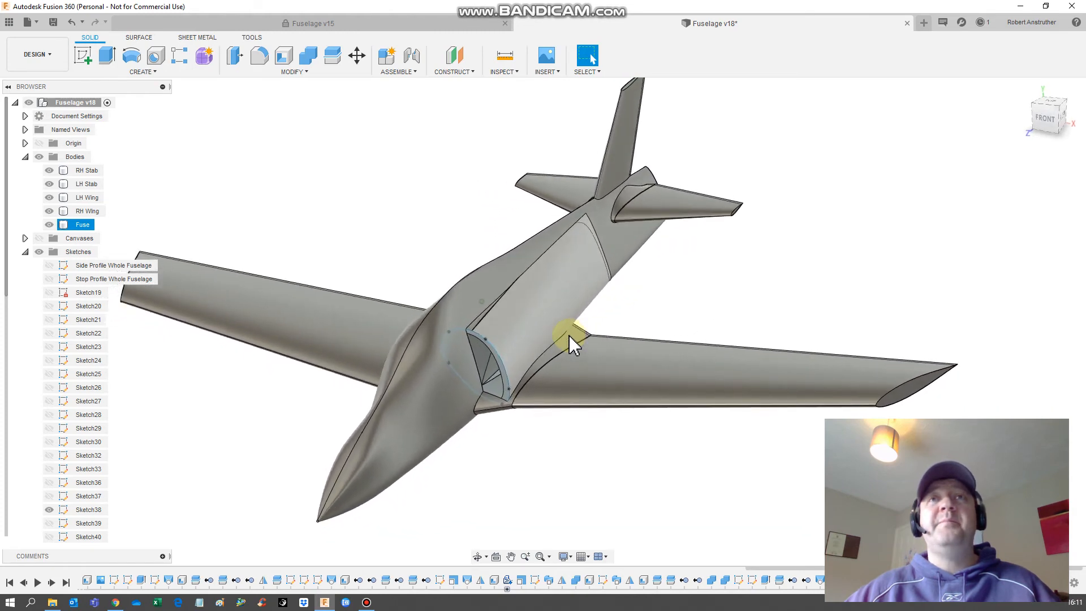